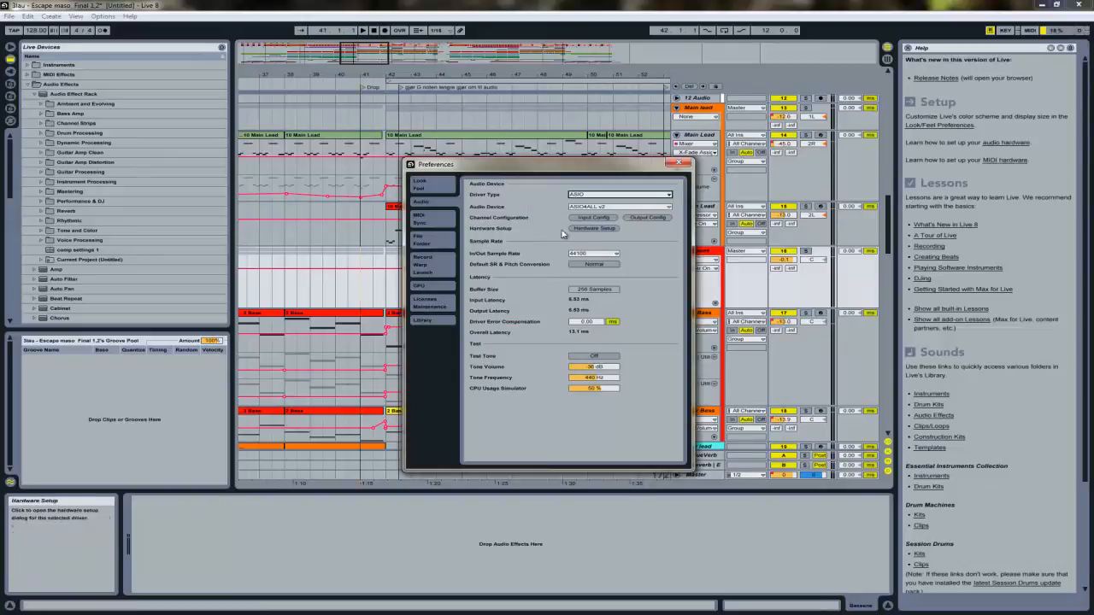
Close the Preferences window, leaving only the arrangement view
left_click(593, 229)
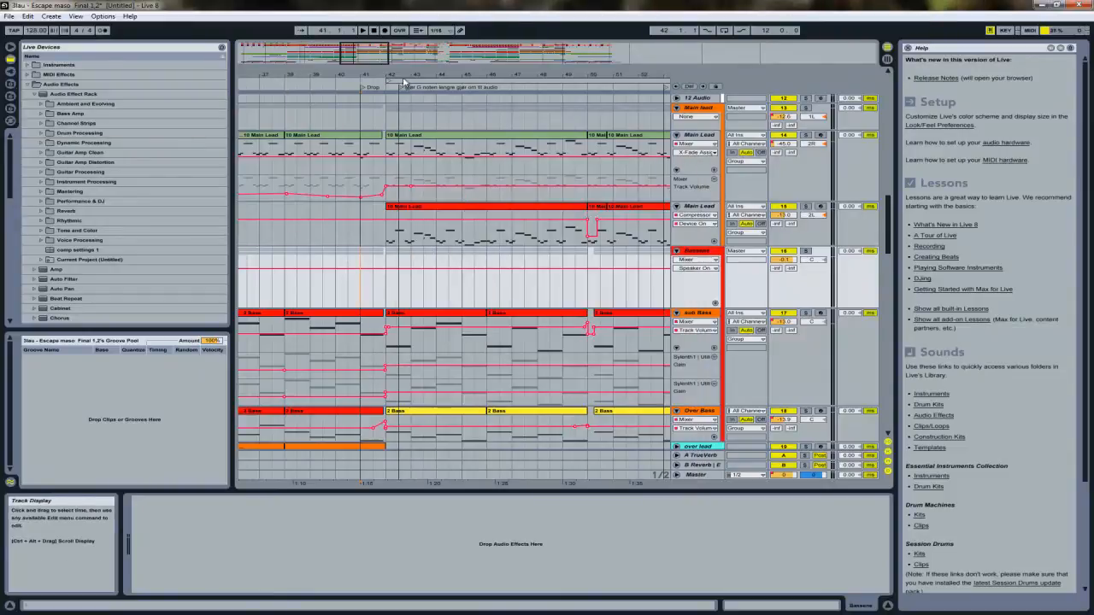
Reopen Preferences on the Audio tab and show the Driver Type choices
left_click(362, 30)
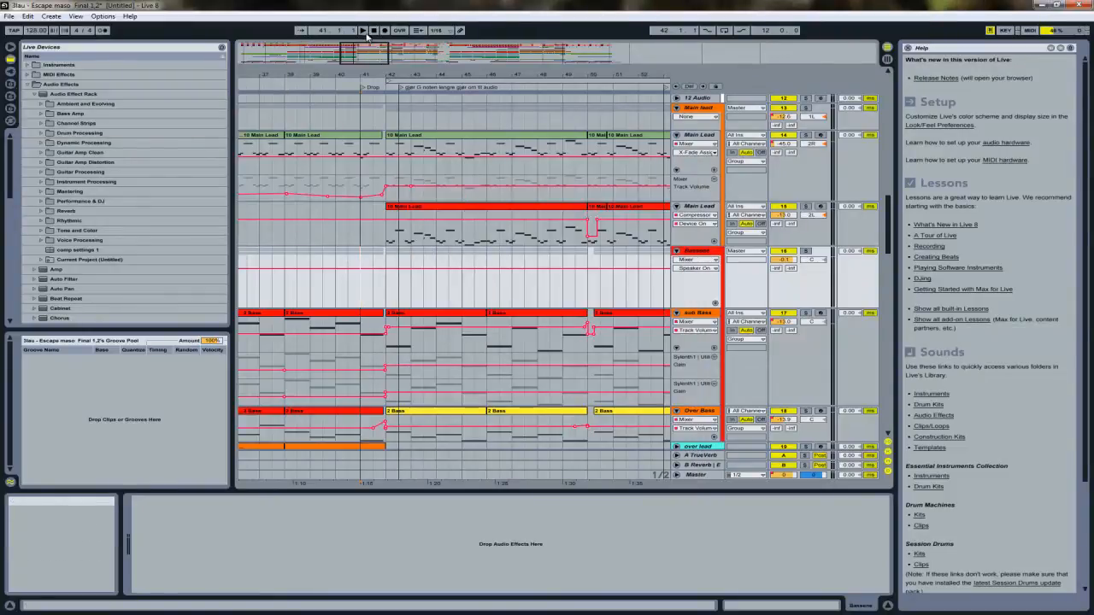
left_click(362, 31)
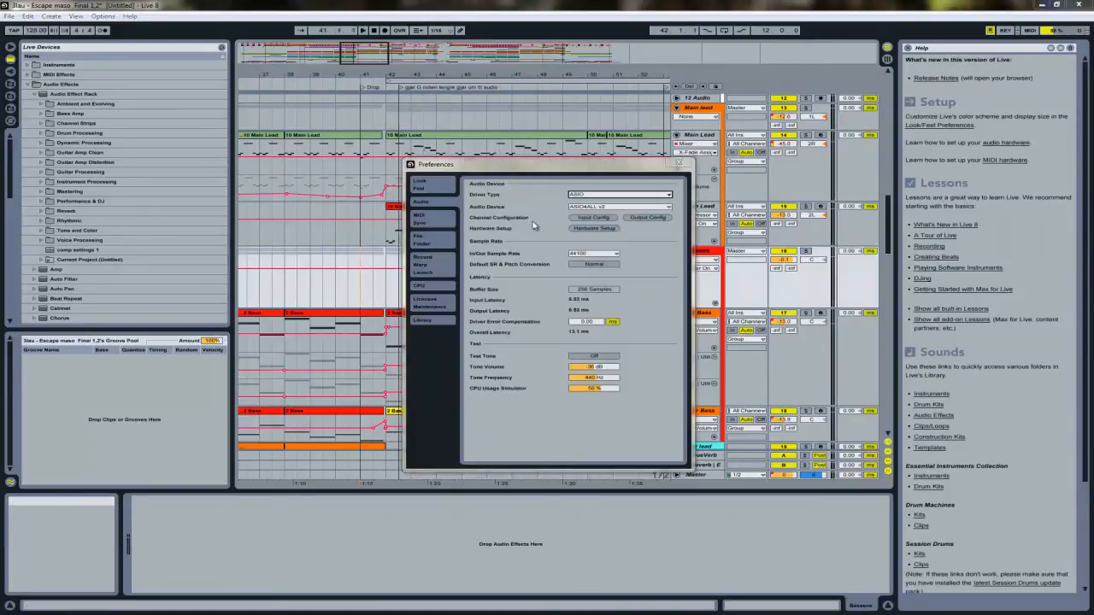
left_click(618, 195)
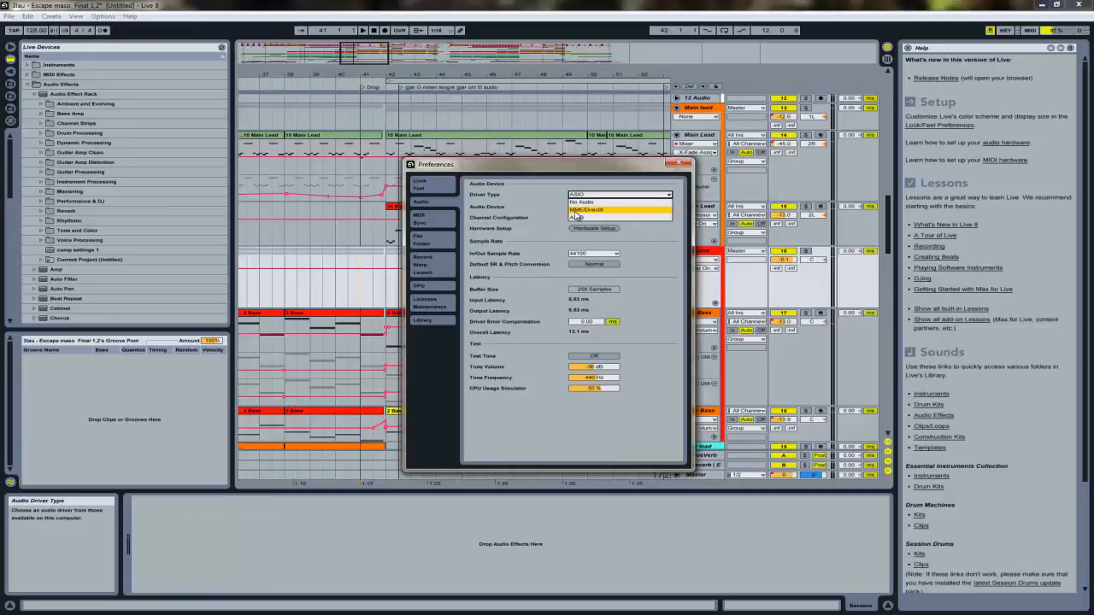
Set Driver Type to MME/DirectX and choose the Delta device as audio output
left_click(585, 209)
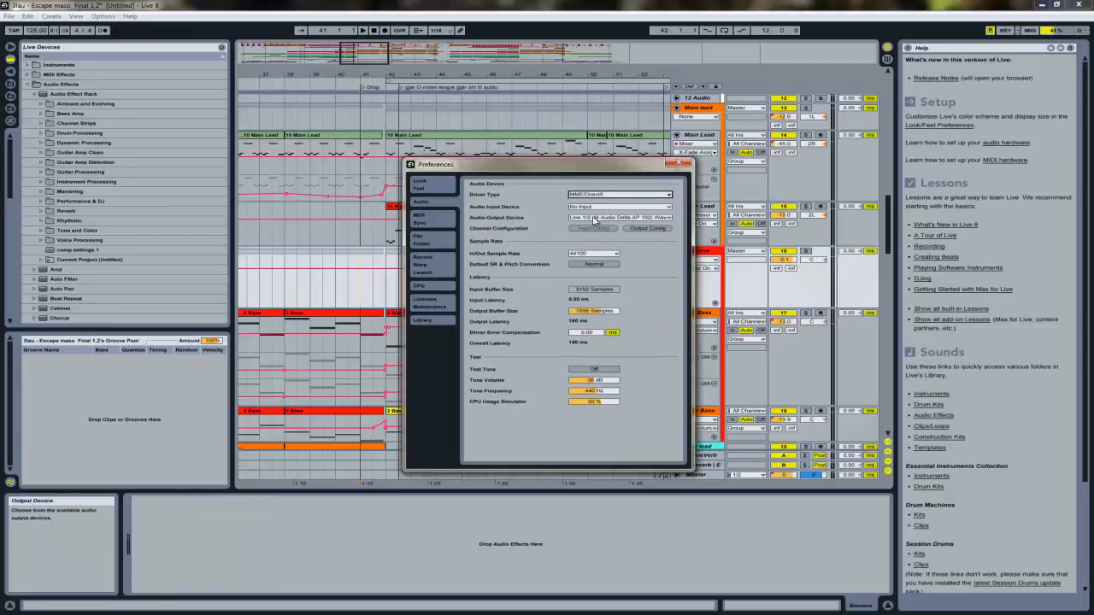
left_click(618, 217)
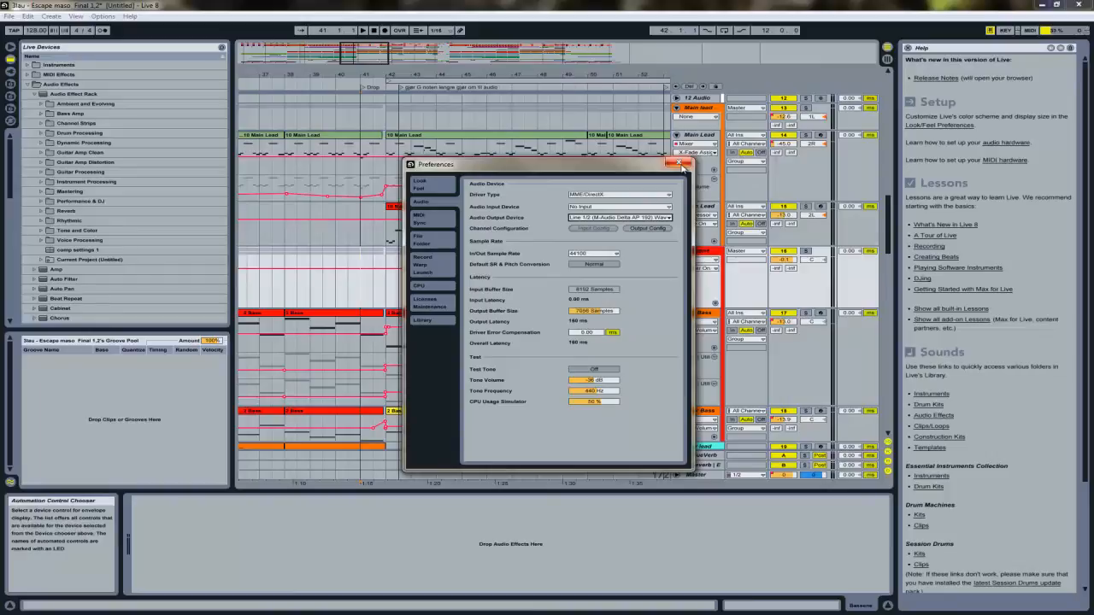
left_click(680, 164)
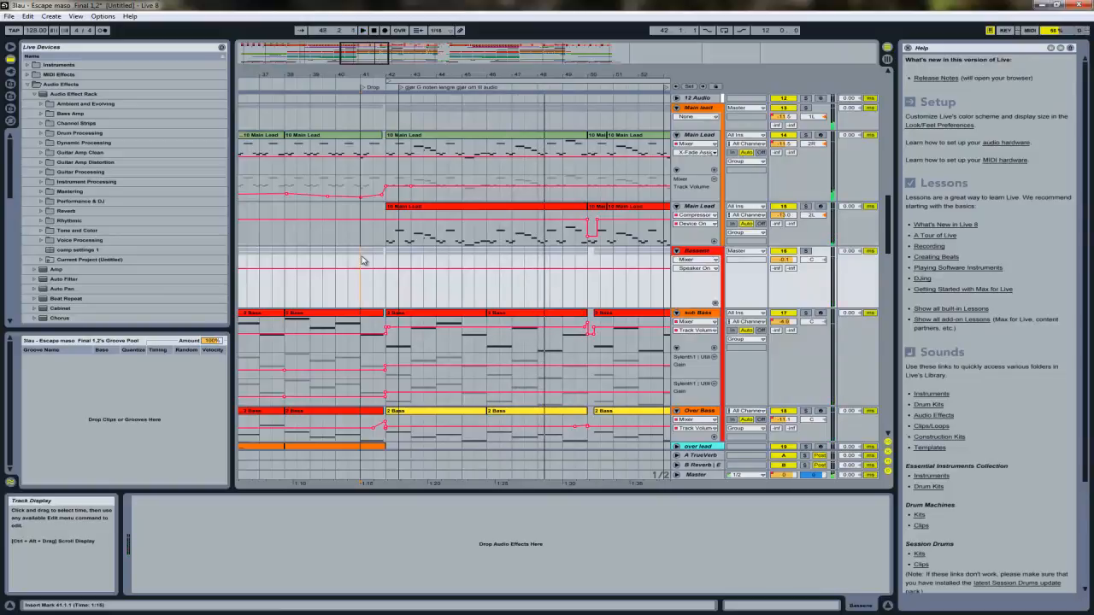
mouse_move(356, 299)
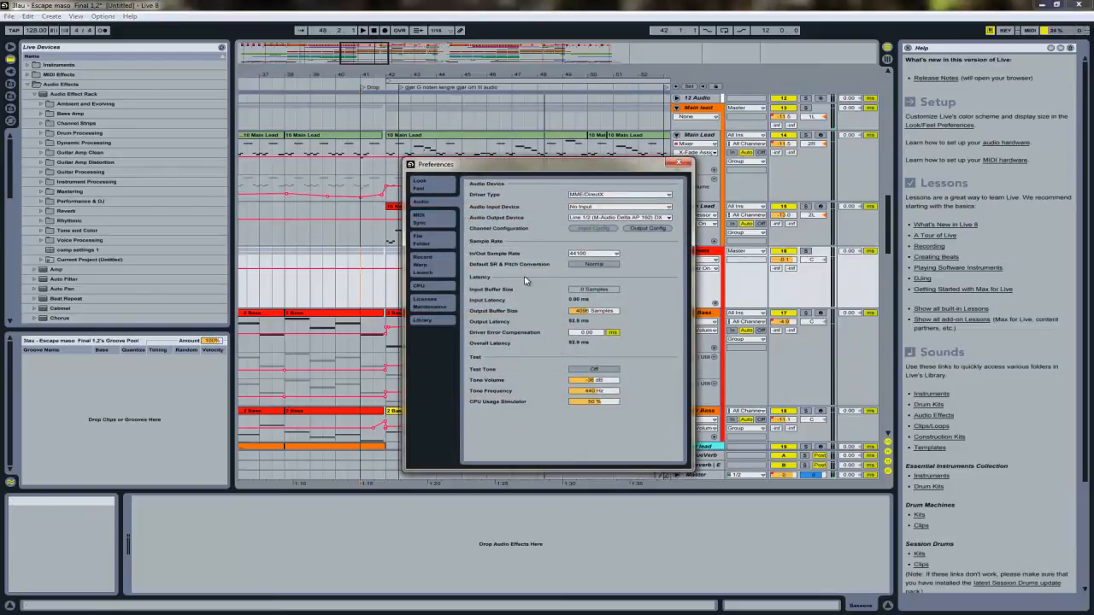
Switch Driver Type back to ASIO and close the Preferences window
left_click(619, 195)
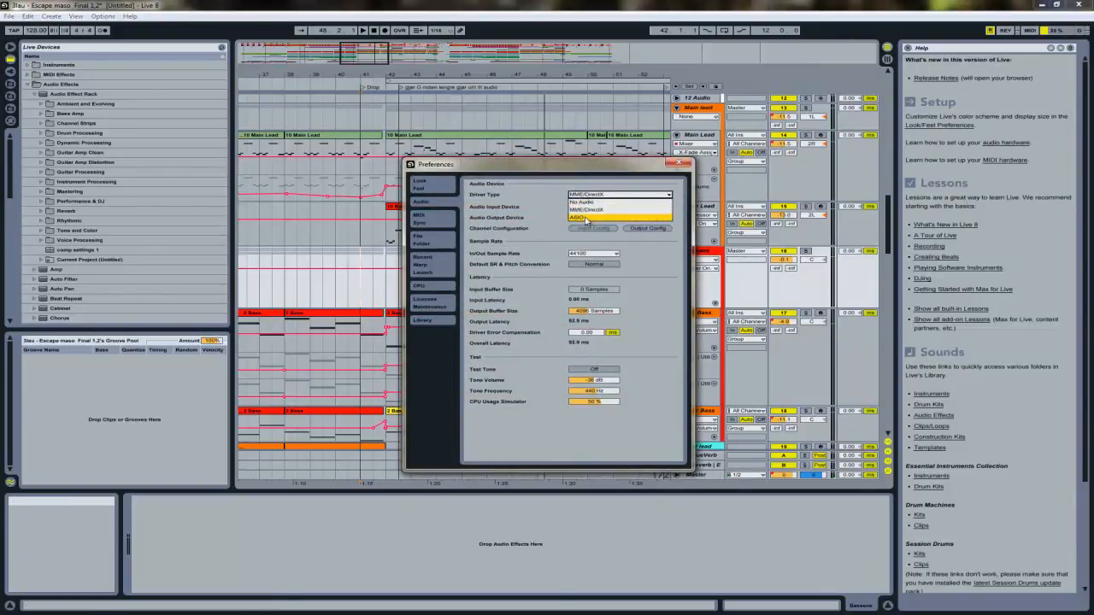
left_click(619, 217)
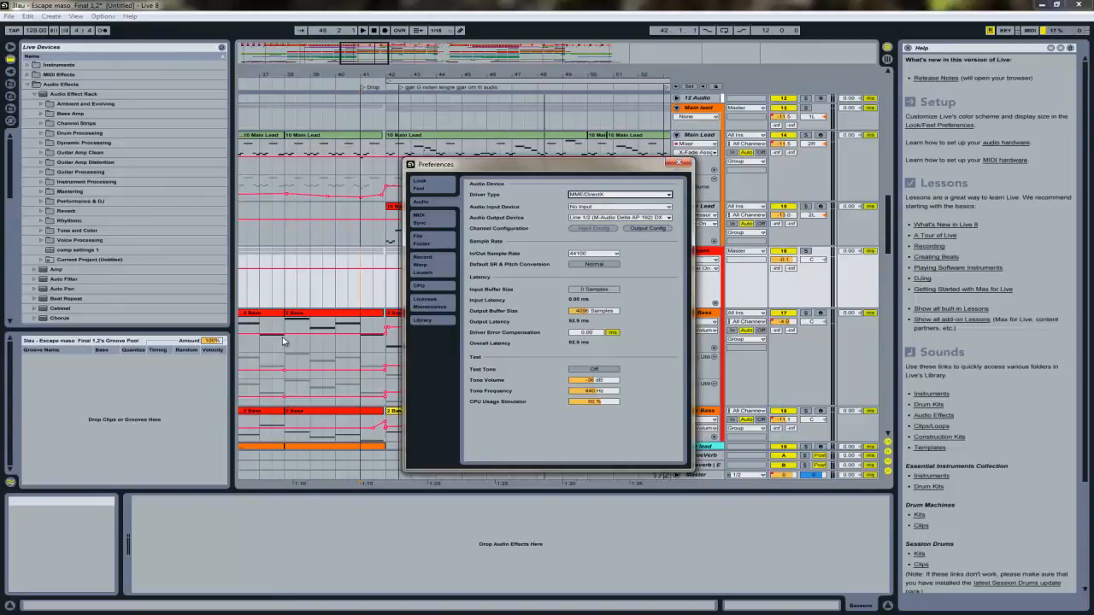
left_click(619, 194)
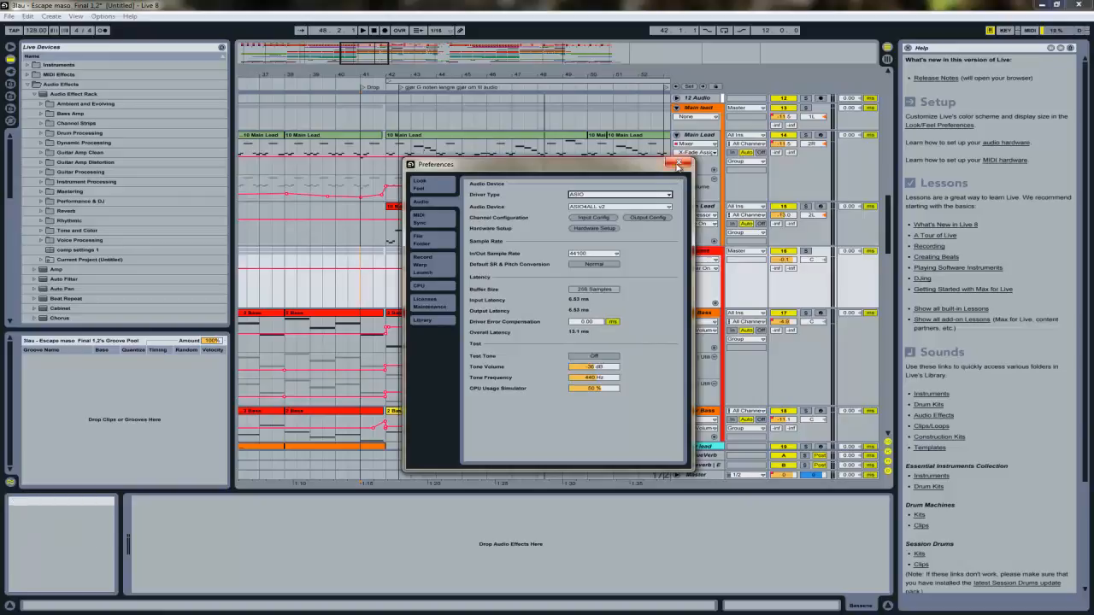
left_click(677, 164)
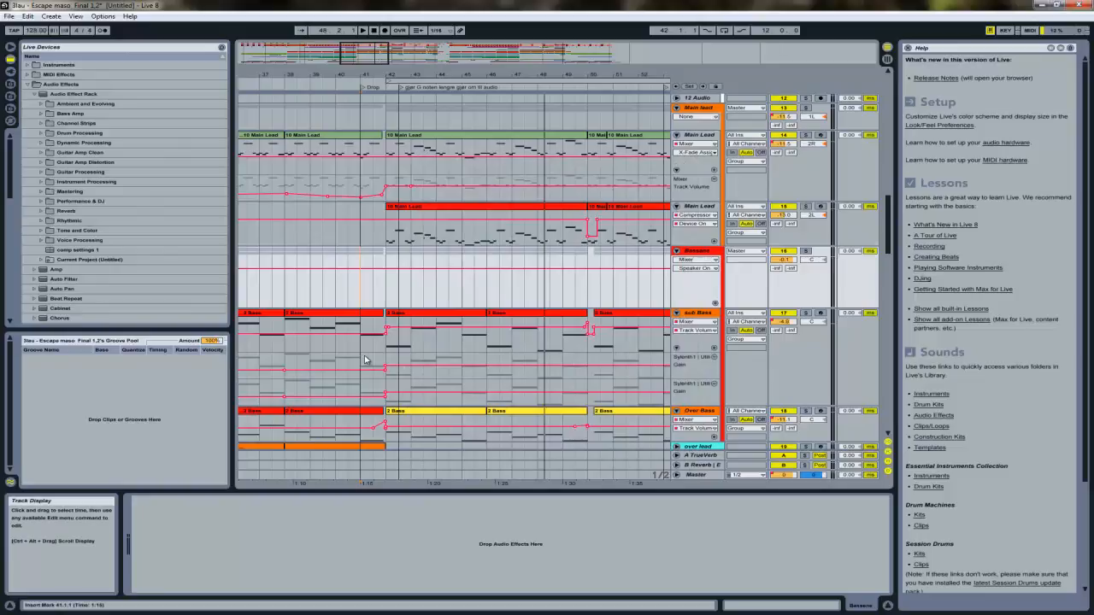
left_click(102, 16)
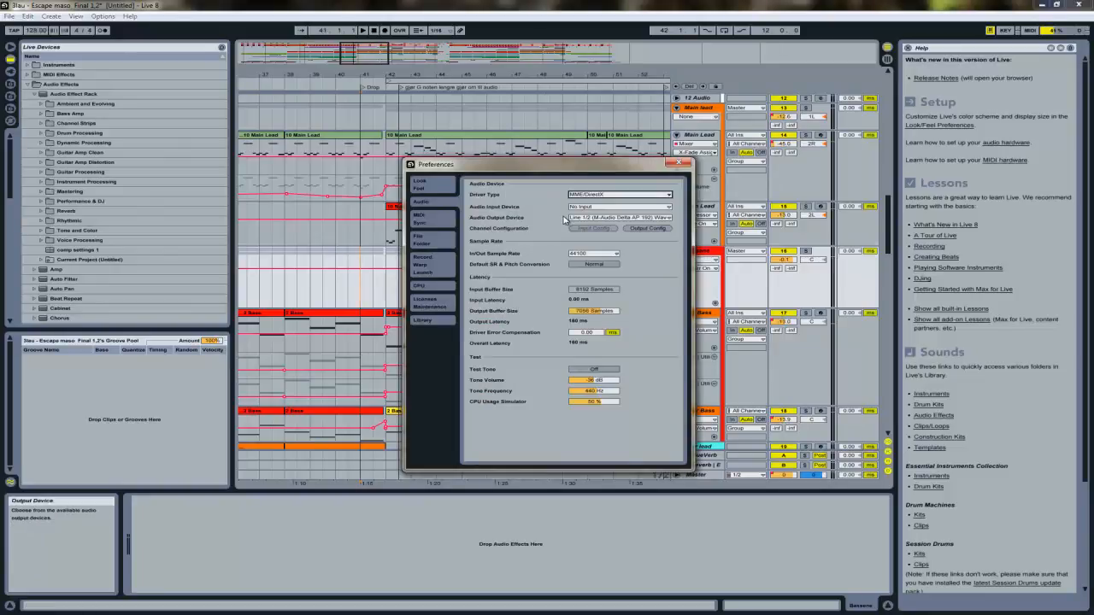
left_click(619, 217)
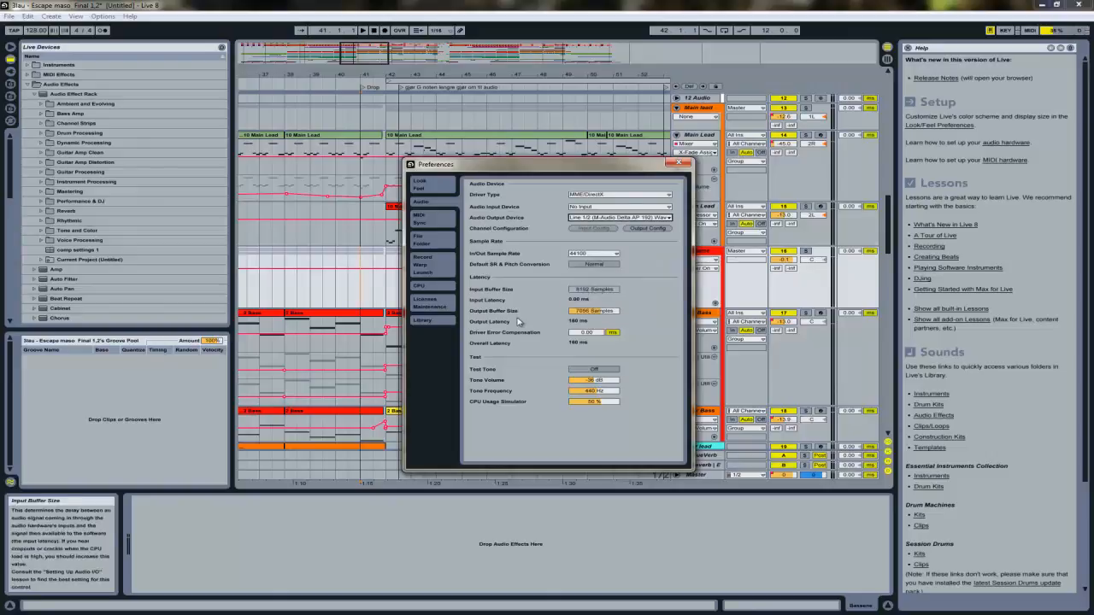
mouse_move(516, 321)
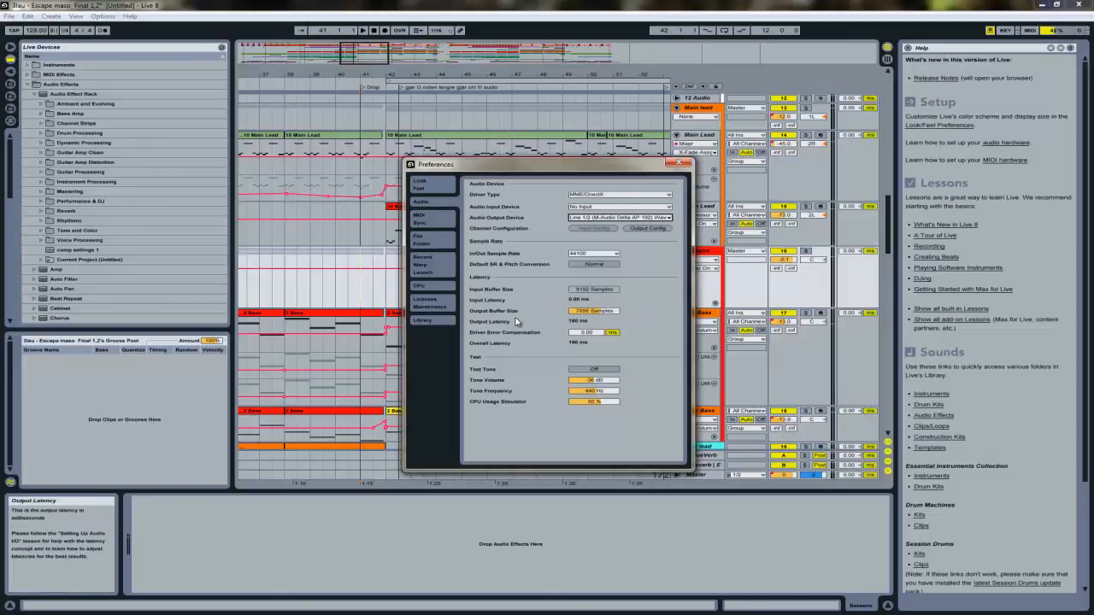
left_click(681, 164)
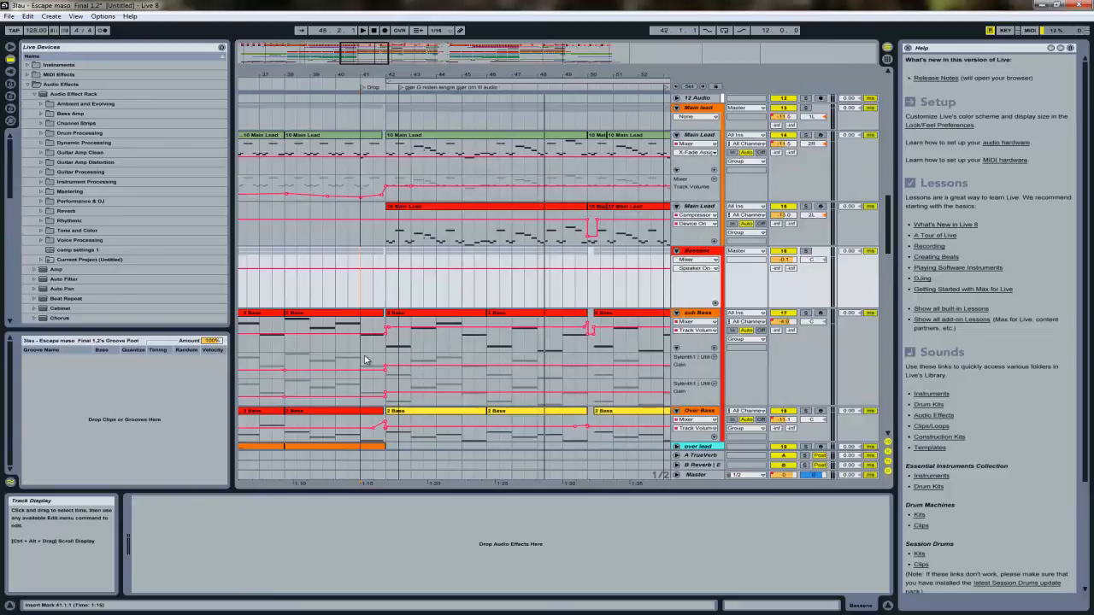